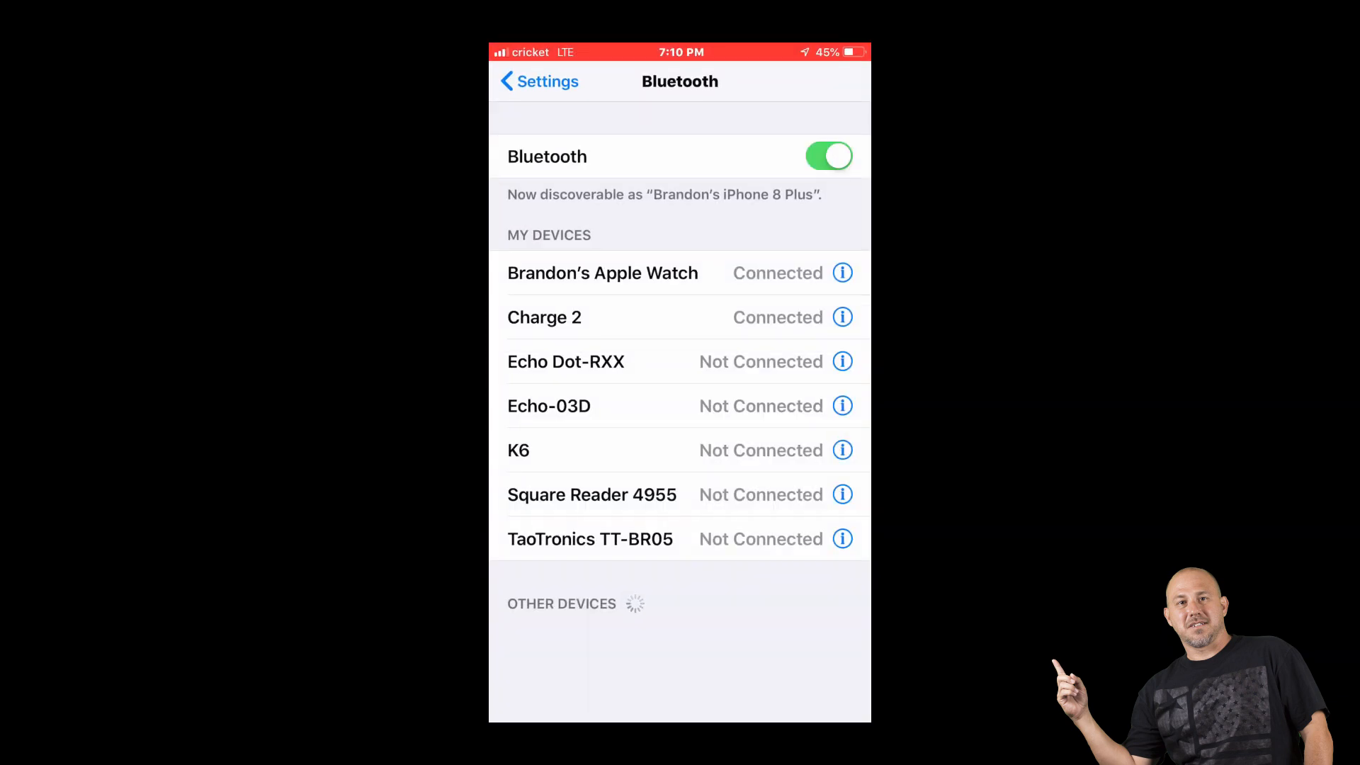
Return to the main Settings list and enter the Apple ID account's iTunes & App Stores settings.
{"action": "left_click", "coordinate": [538, 81]}
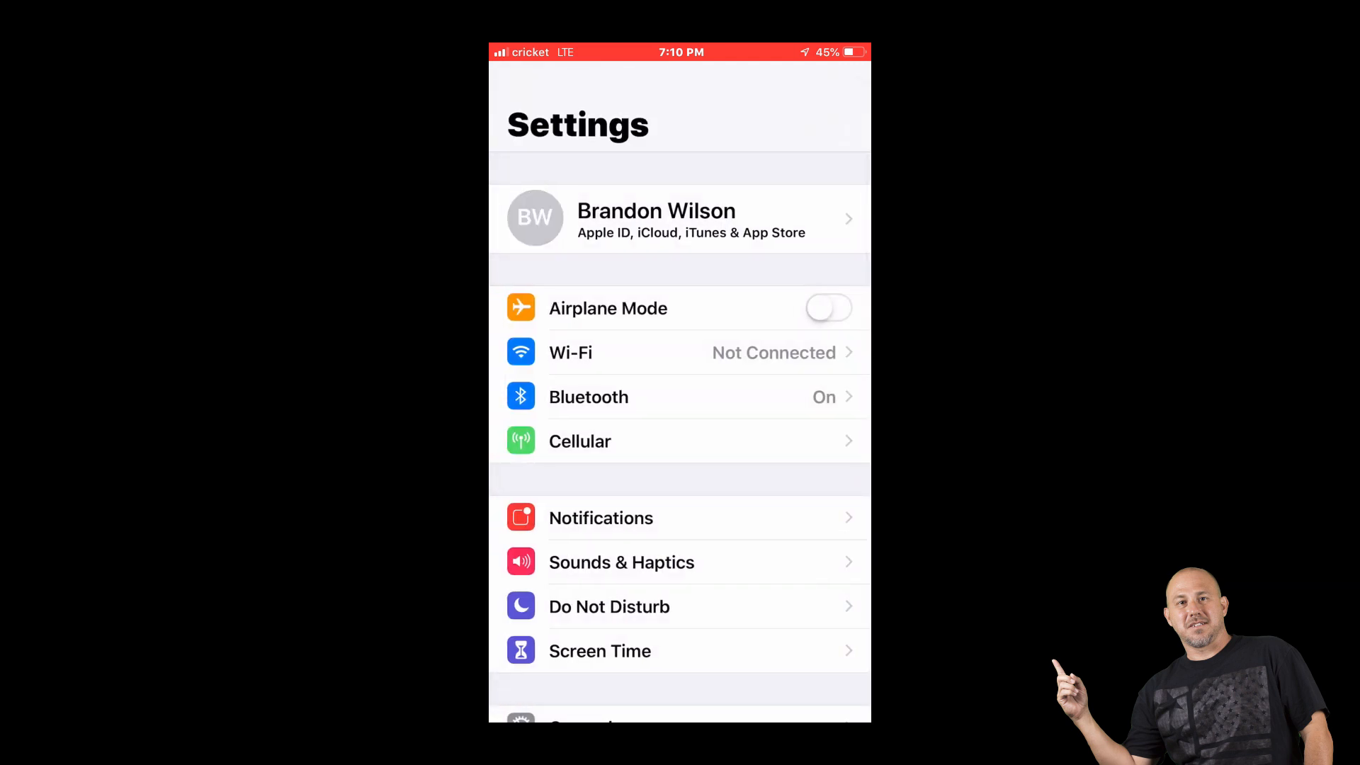
{"action": "left_click", "coordinate": [679, 218]}
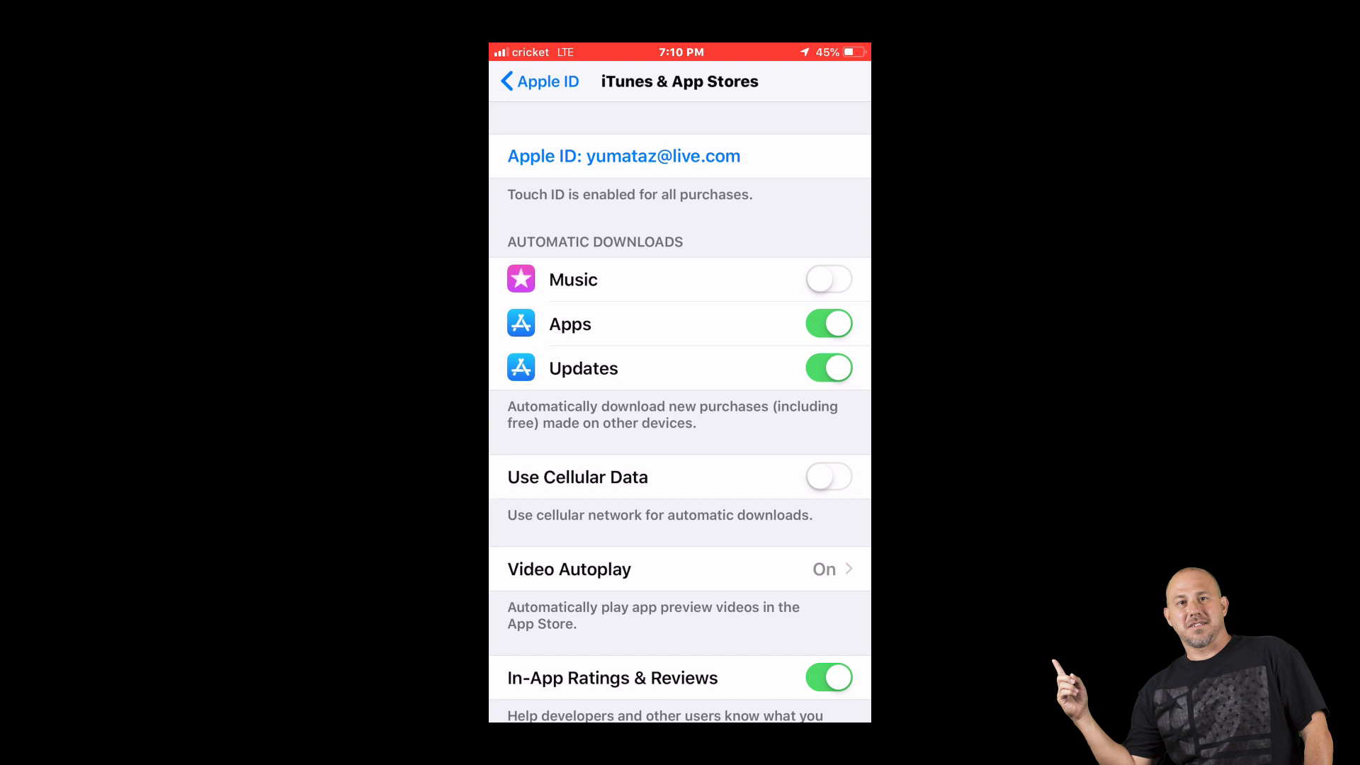
View the Apple ID to reach its Account Settings page with purchase history and subscriptions.
{"action": "left_click", "coordinate": [624, 156]}
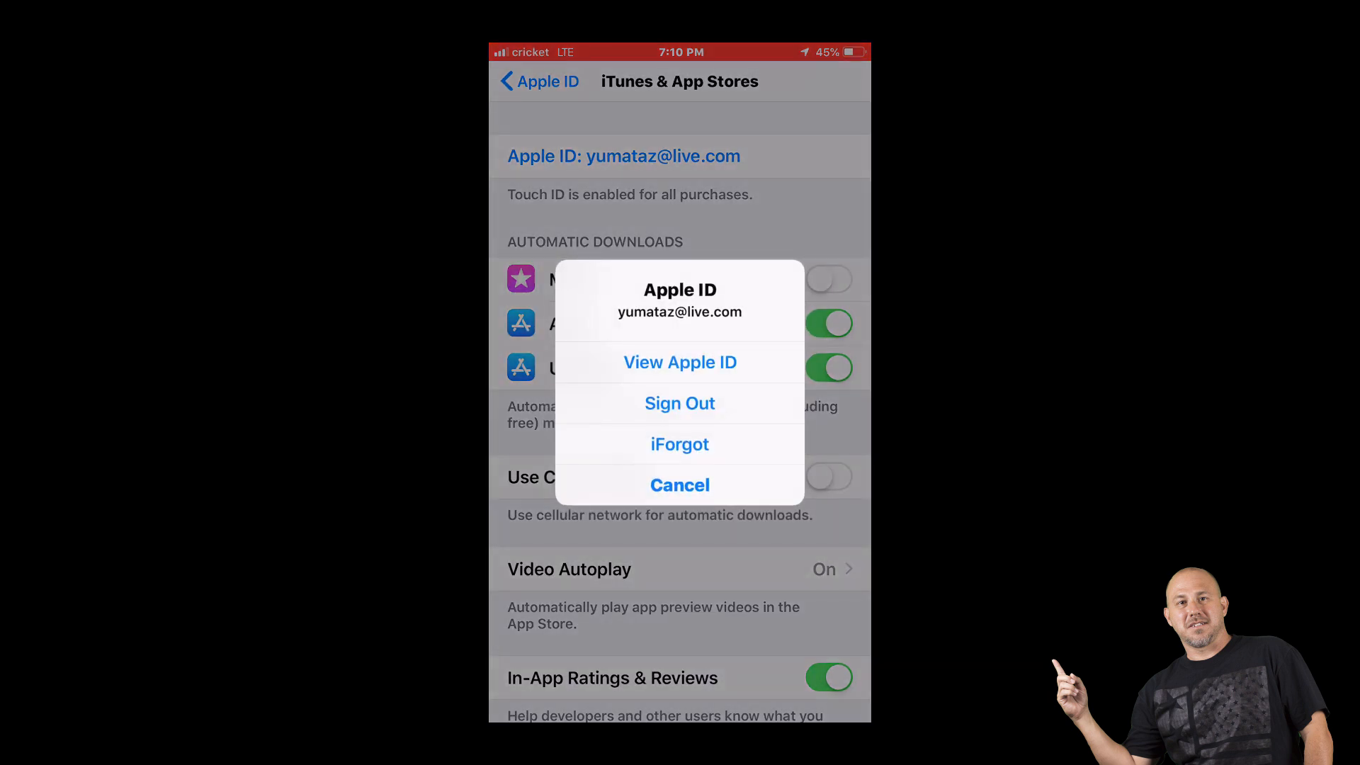
{"action": "left_click", "coordinate": [679, 362]}
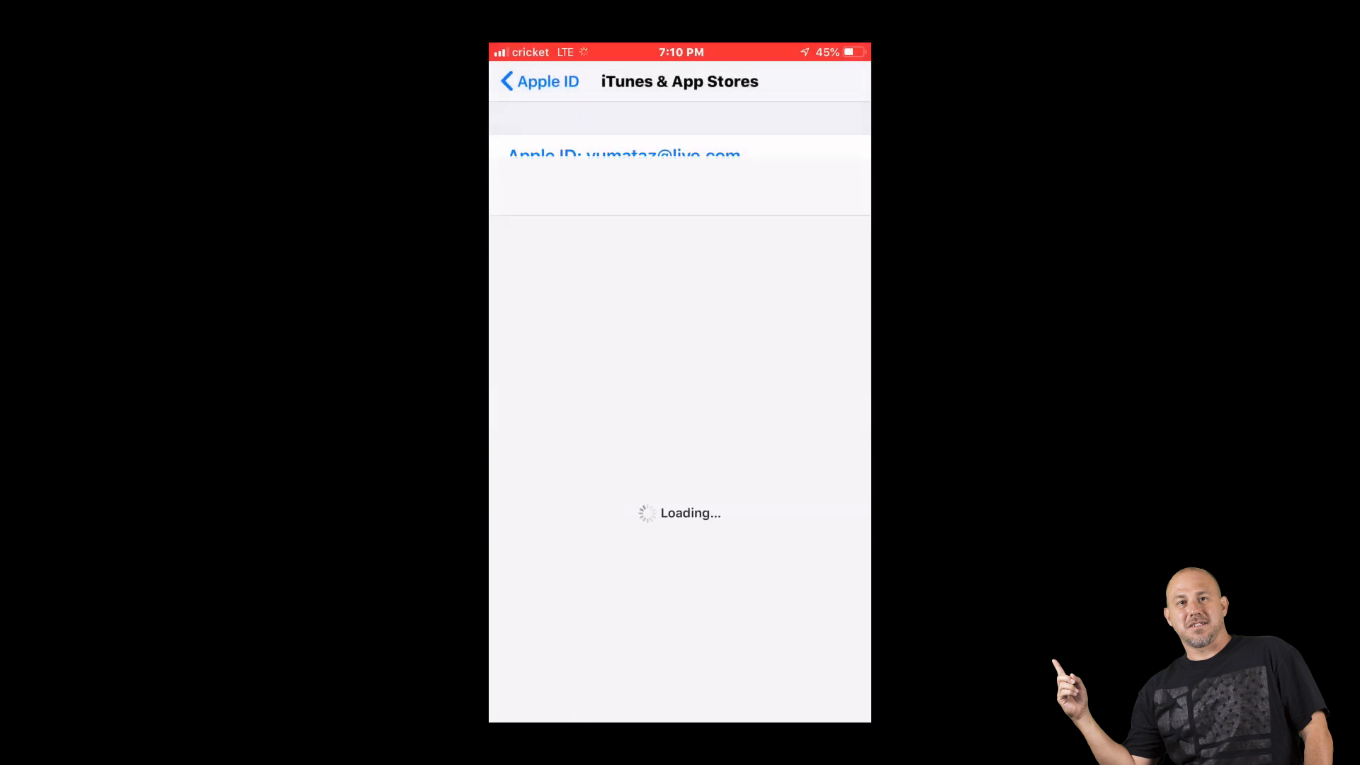
{"action": "left_click", "coordinate": [623, 156]}
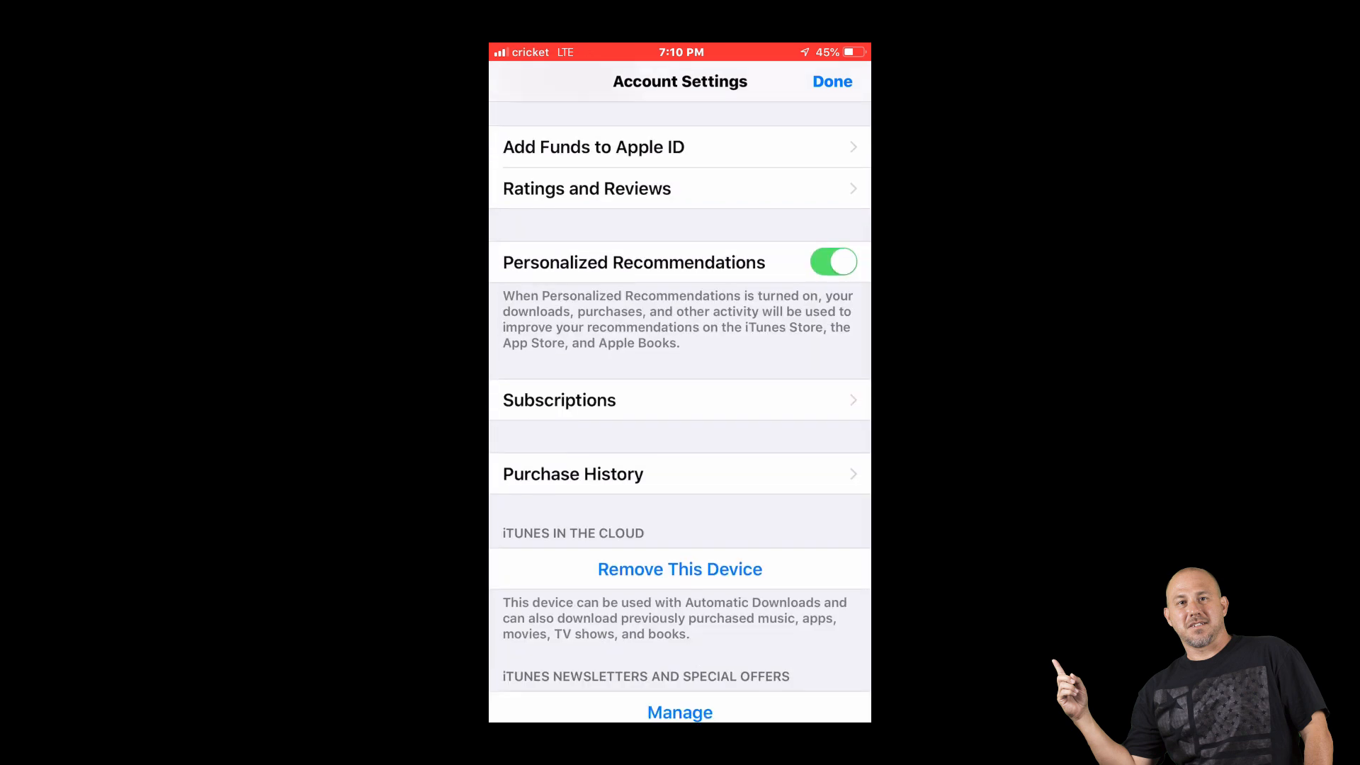
Show the expired TapeACall Lite subscription with its $4.99, $12.99 and $29.99 Pro resubscribe options.
{"action": "left_click", "coordinate": [679, 400]}
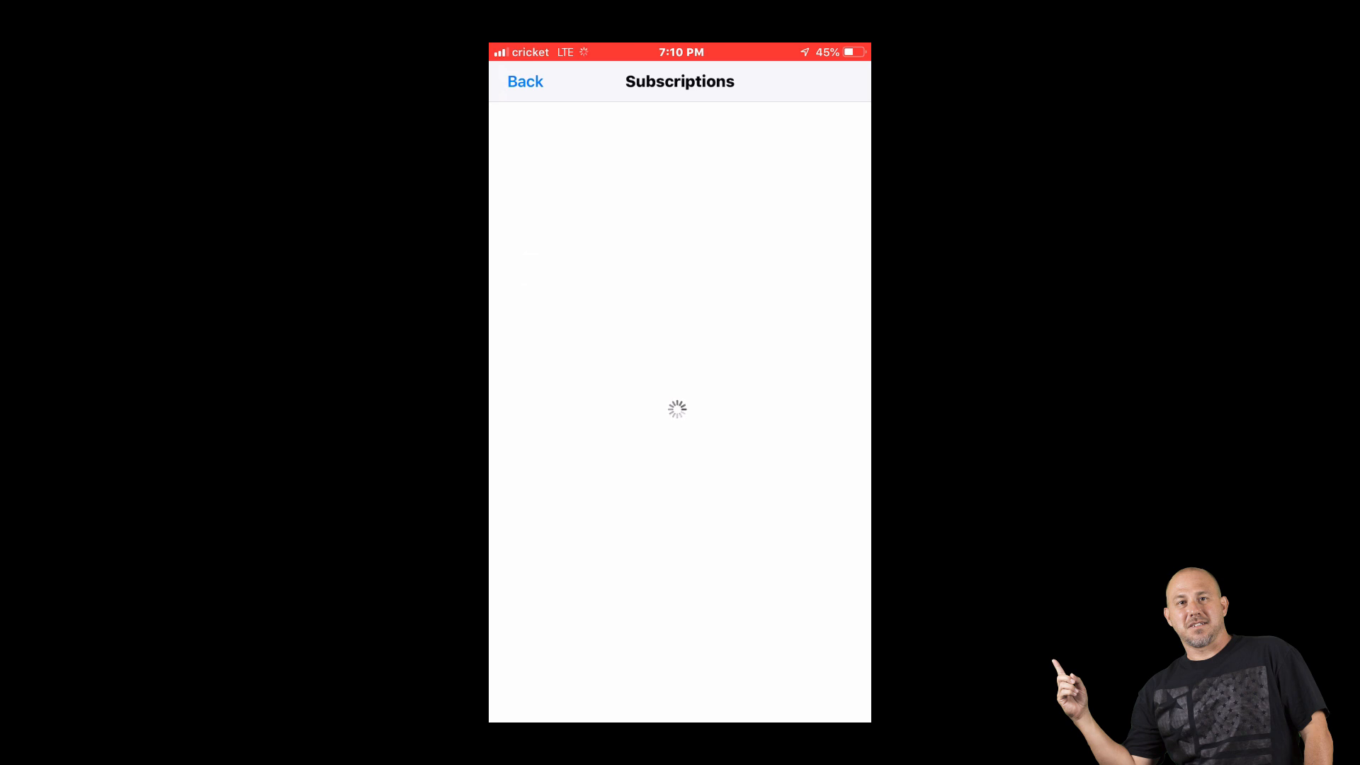
{"action": "left_click", "coordinate": [524, 82]}
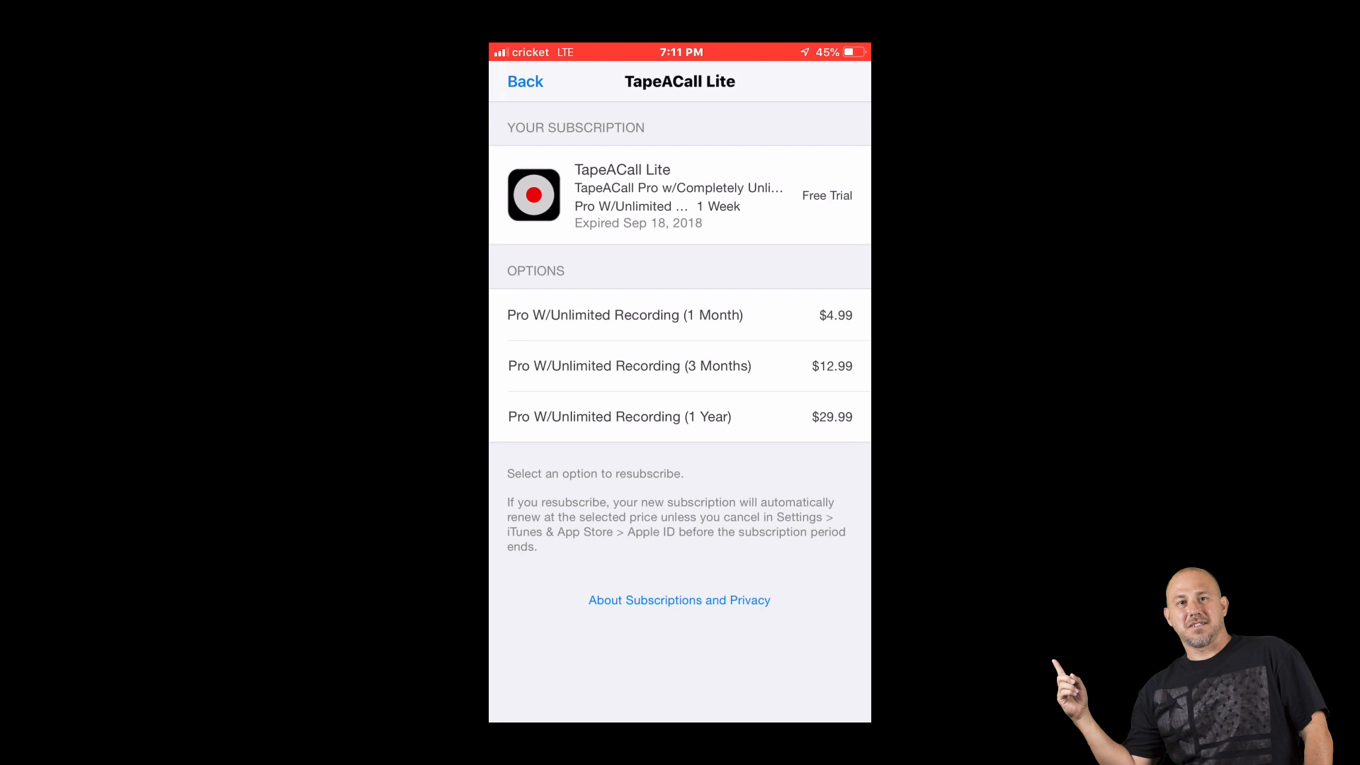
{"action": "left_click", "coordinate": [524, 82]}
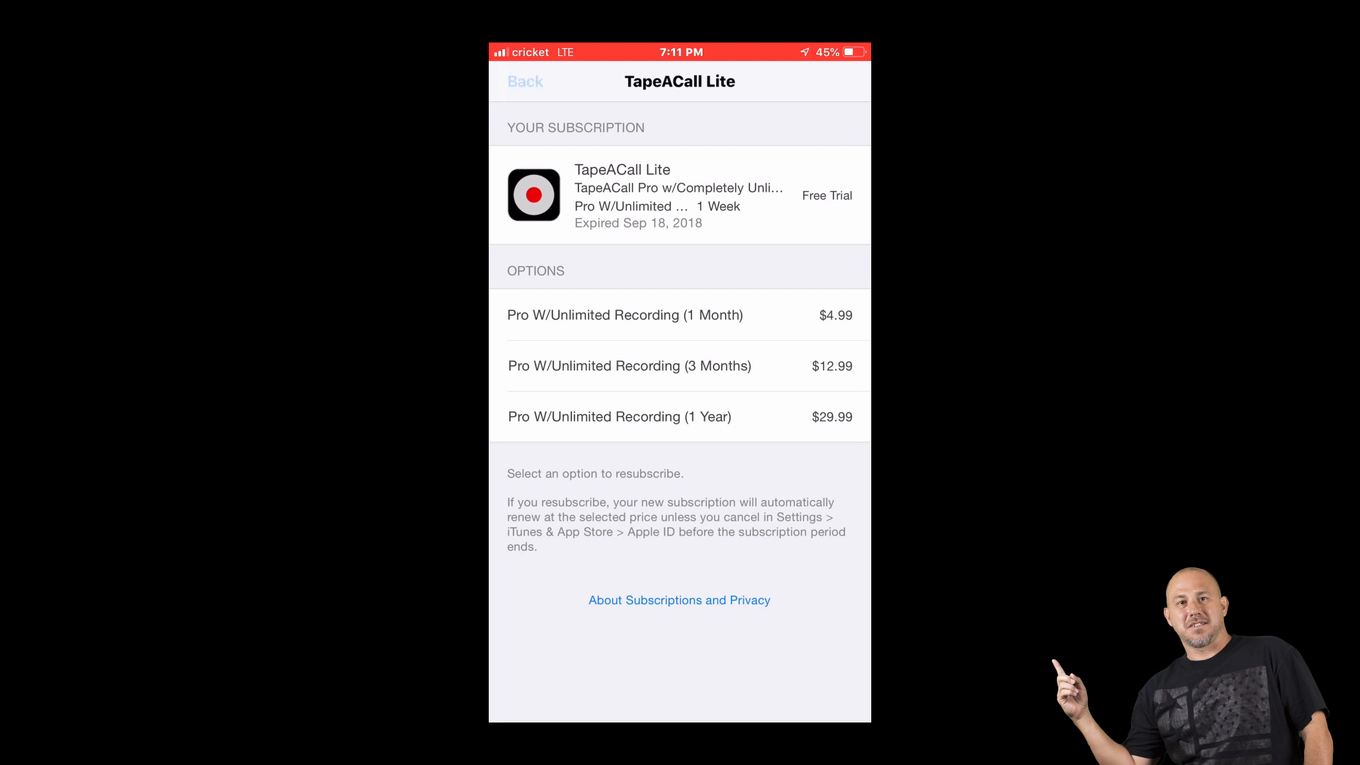
Leave the TapeACall Lite page and return to the Subscriptions list.
{"action": "left_click", "coordinate": [524, 83]}
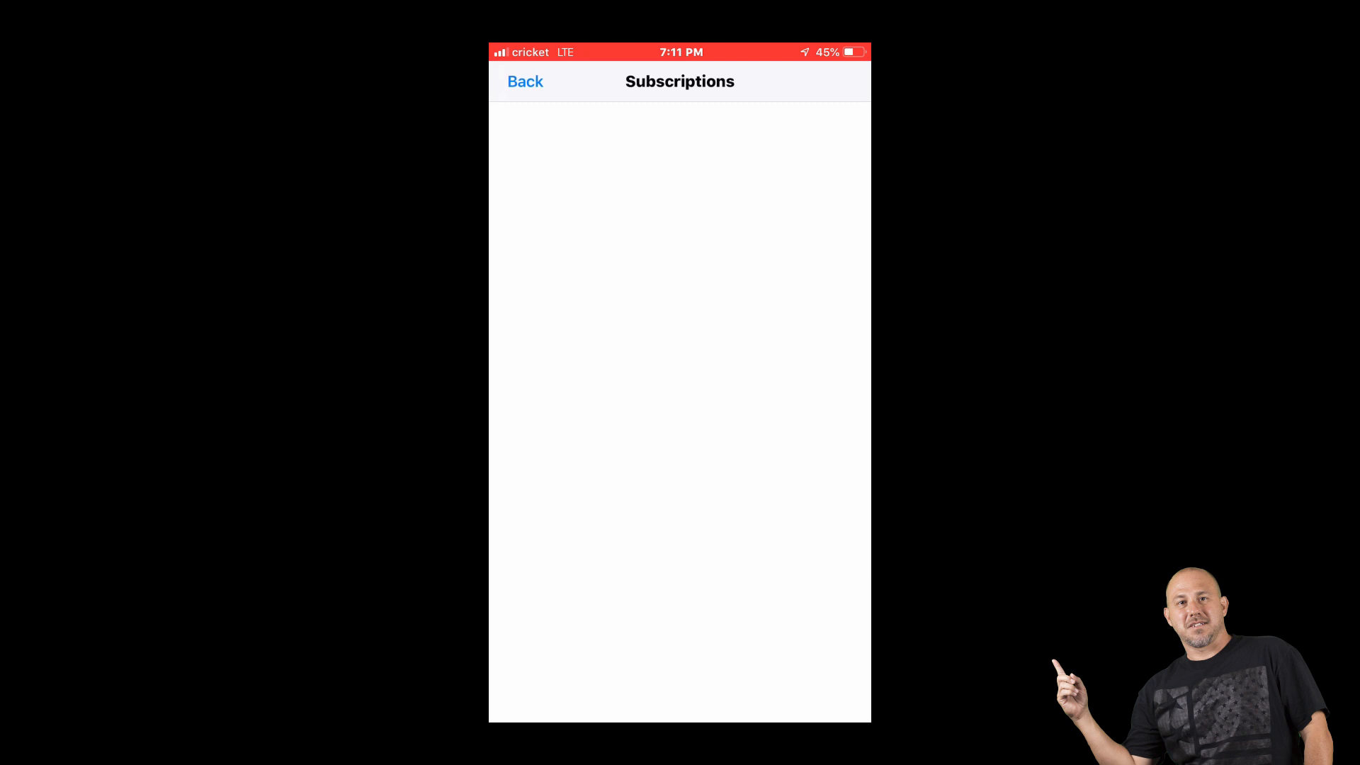